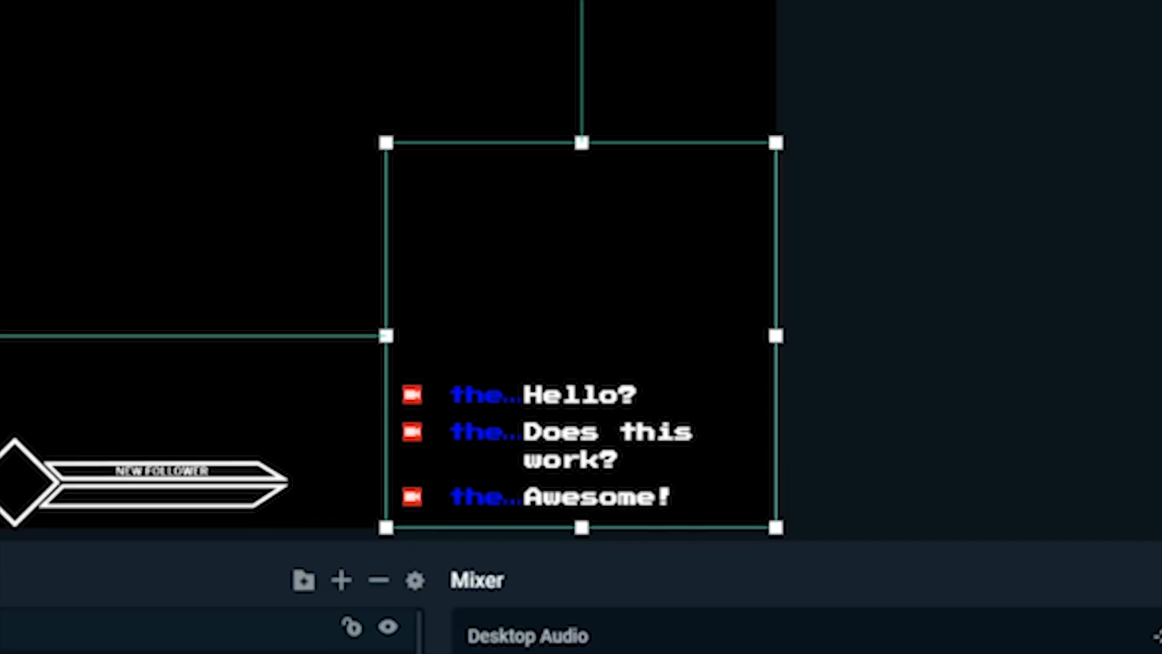
mouse_move(146, 373)
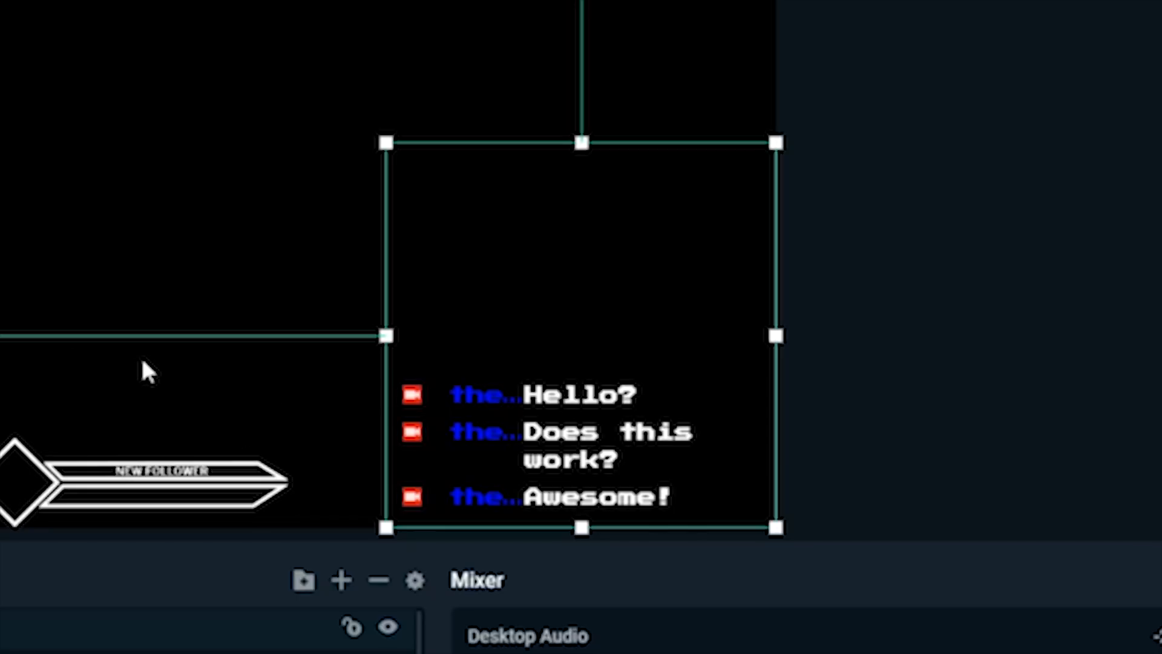
mouse_move(347, 545)
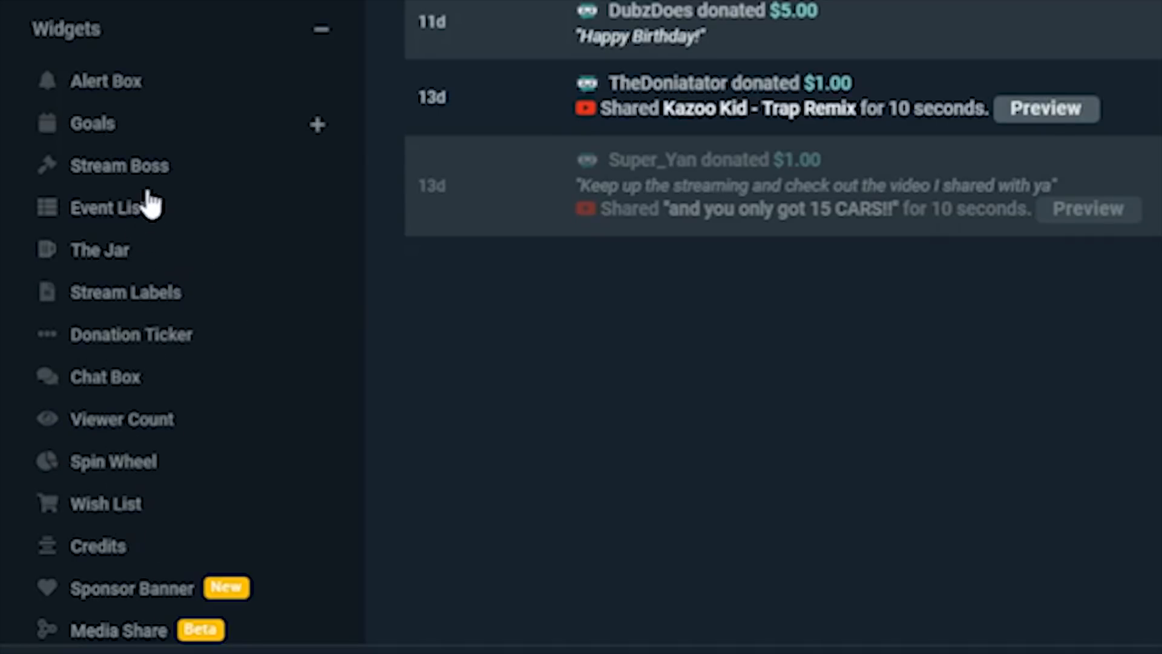
mouse_move(123, 393)
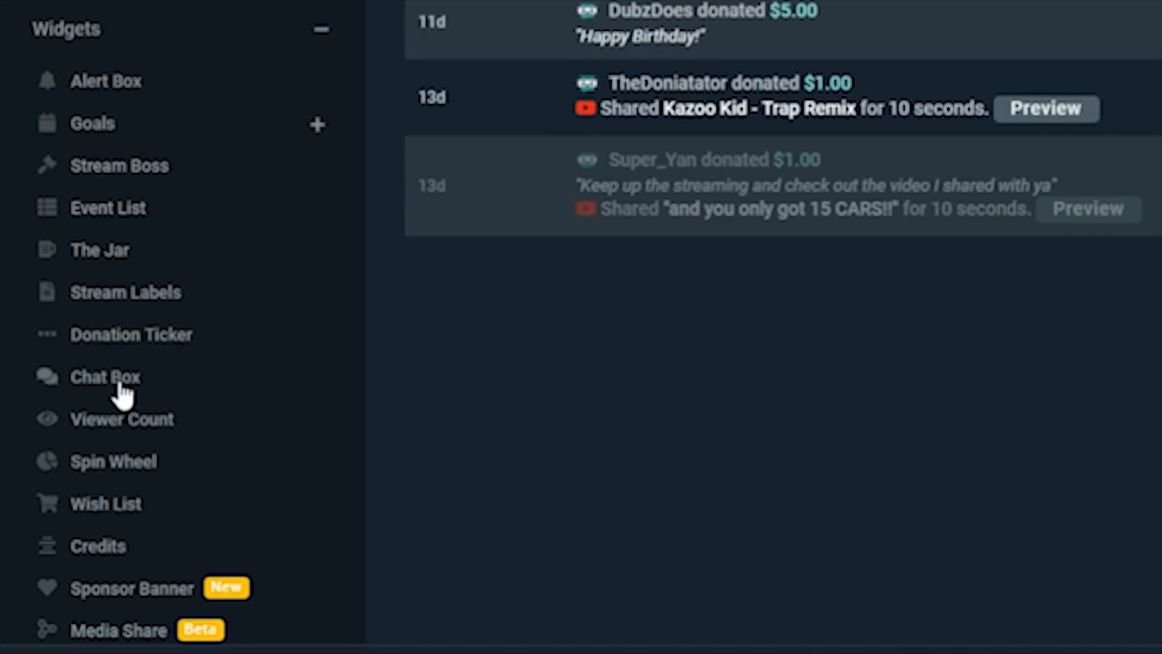
- Open the Chat Box widget and scroll to its theme list and live preview
left_click(104, 377)
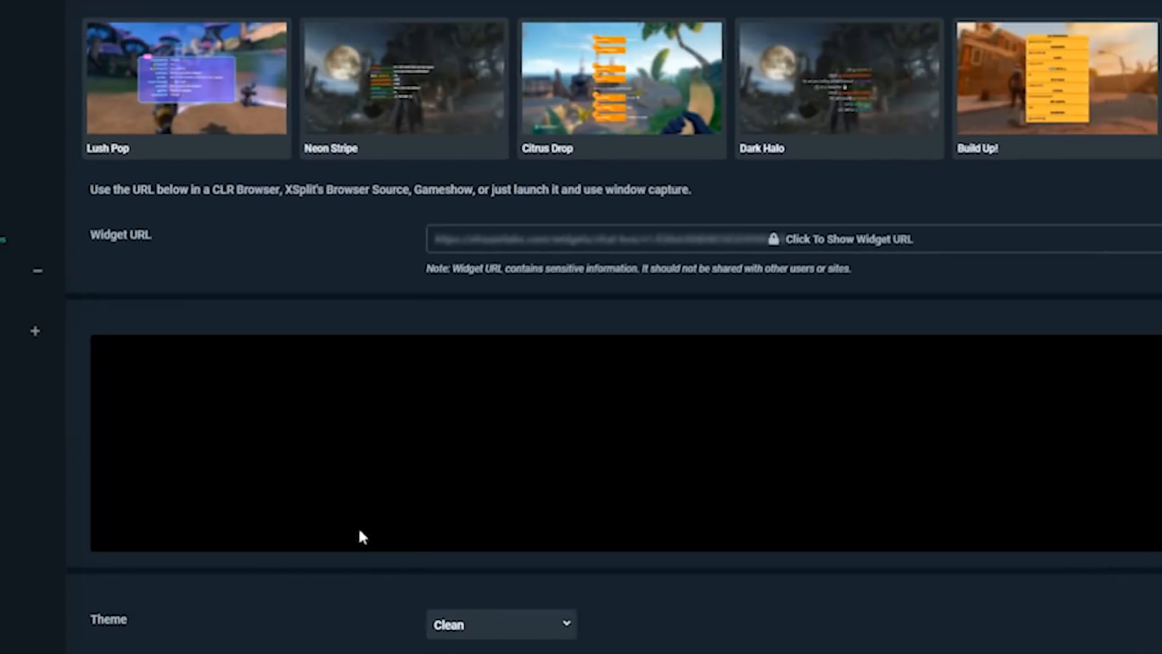
scroll("down", 3)
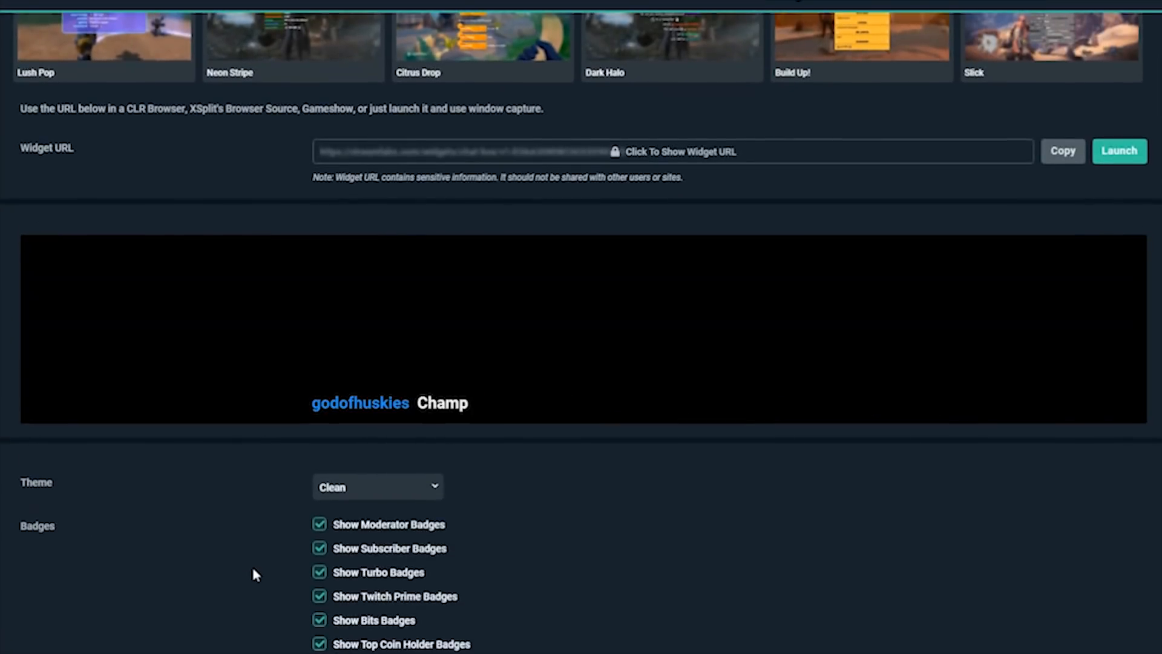
scroll("down", 3)
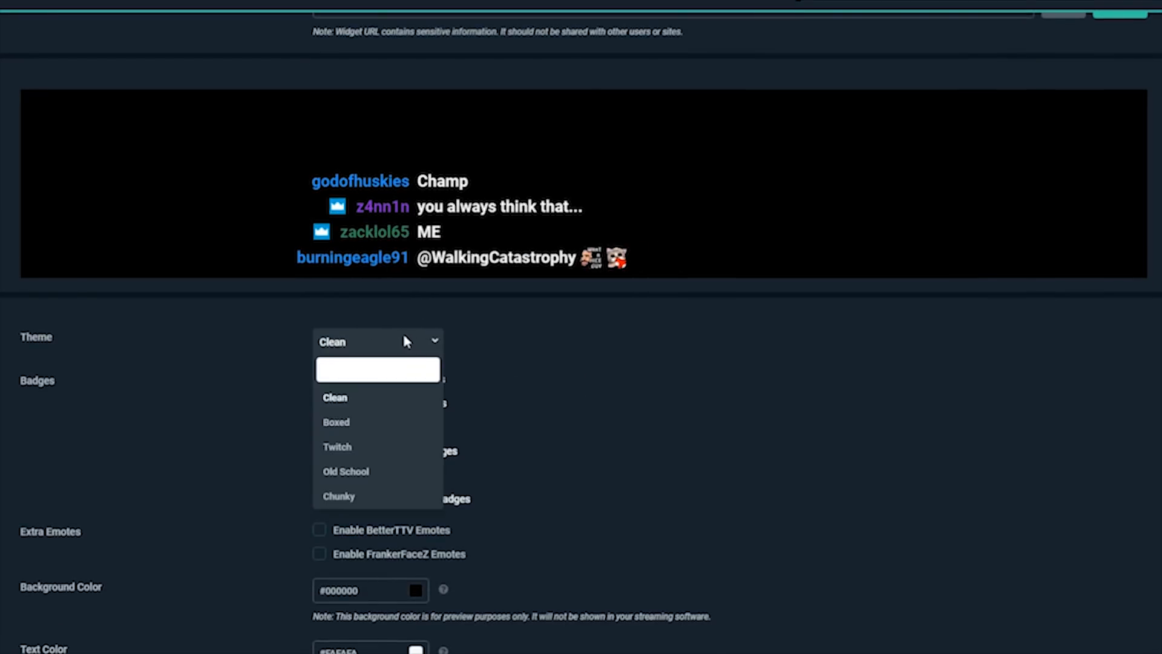
- Try the Boxed theme, then switch the chat box to Old School
left_click(336, 422)
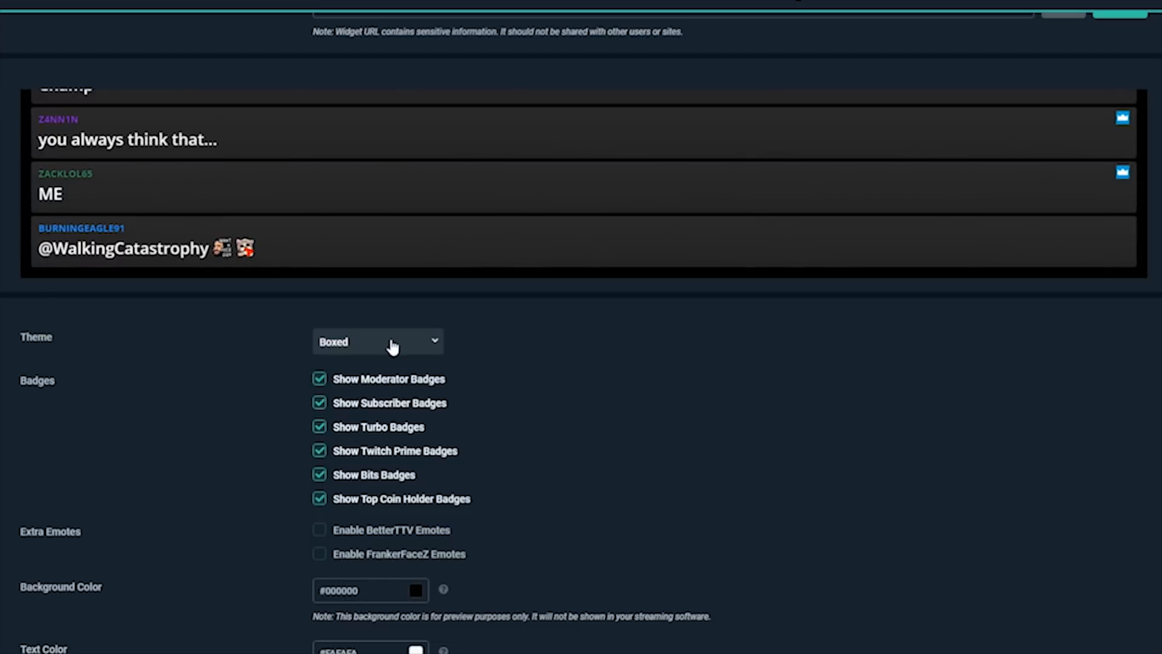
left_click(378, 341)
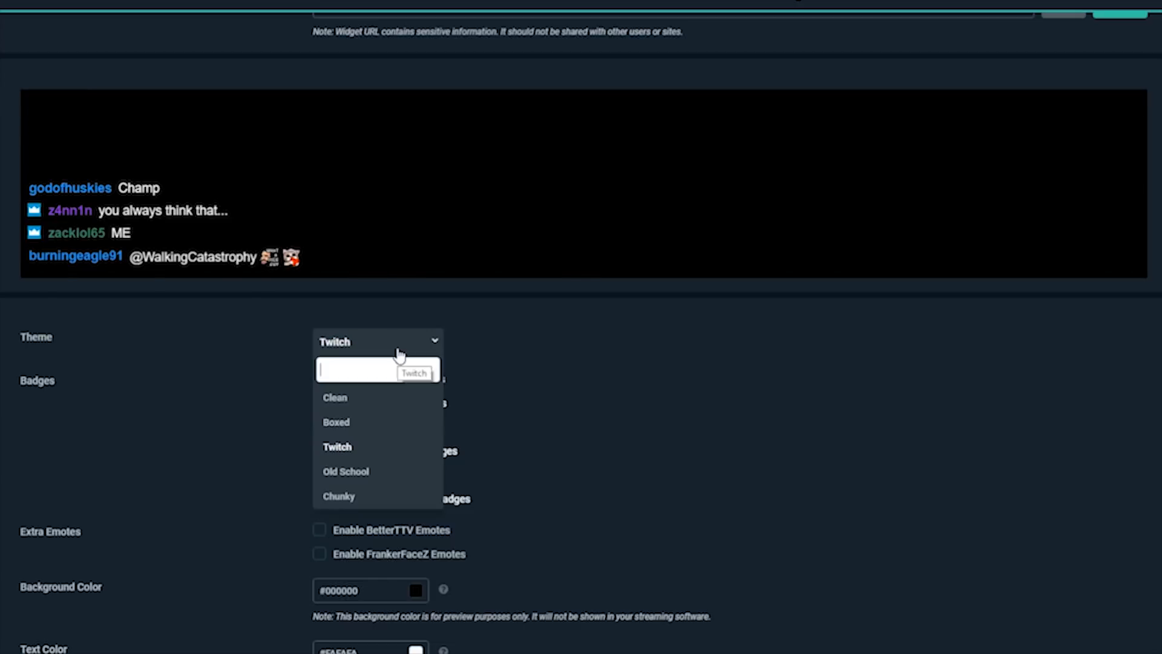
left_click(344, 471)
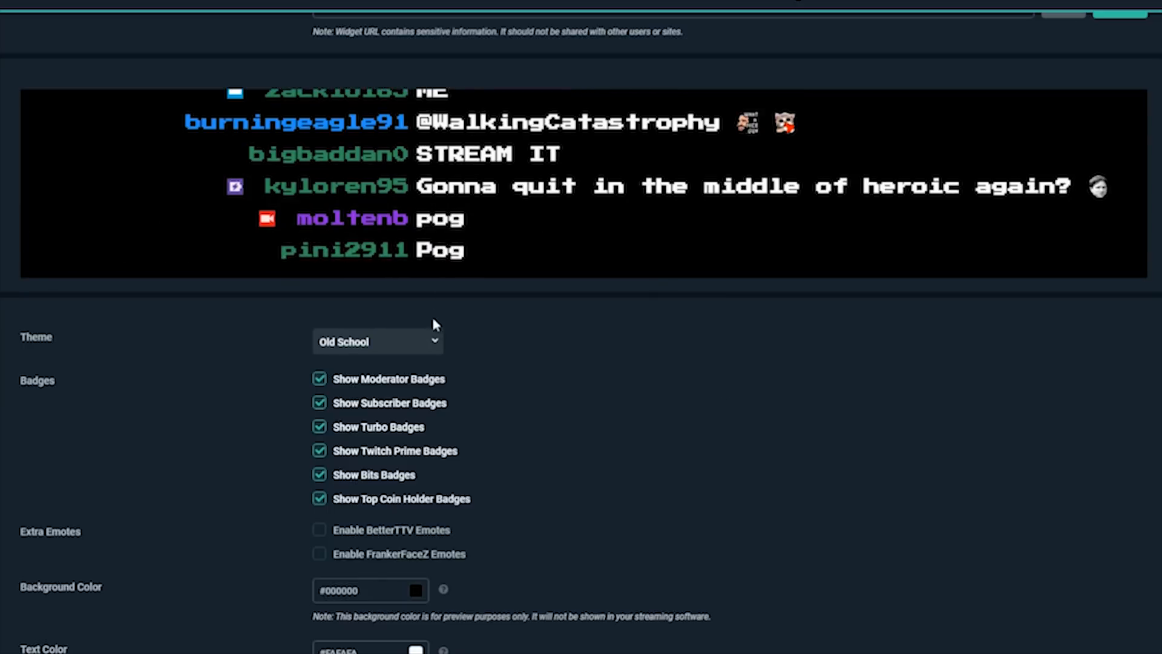
- Toggle moderator and Twitch Prime badges off and back on, and enable BetterTTV emotes
left_click(320, 379)
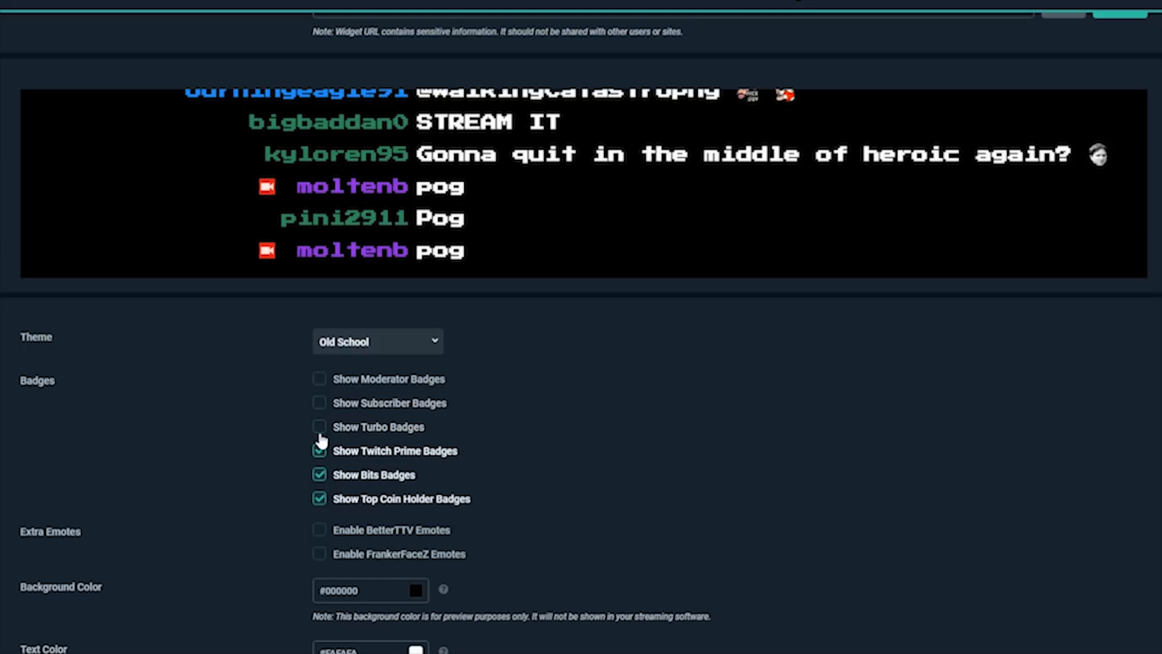
left_click(319, 450)
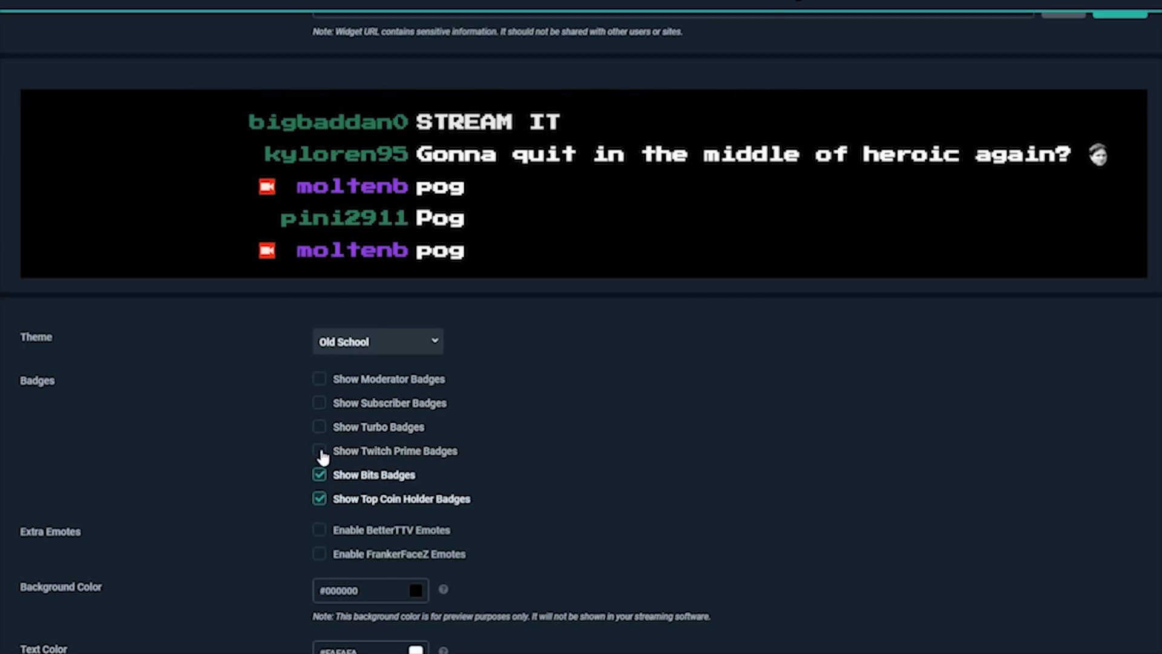
left_click(320, 450)
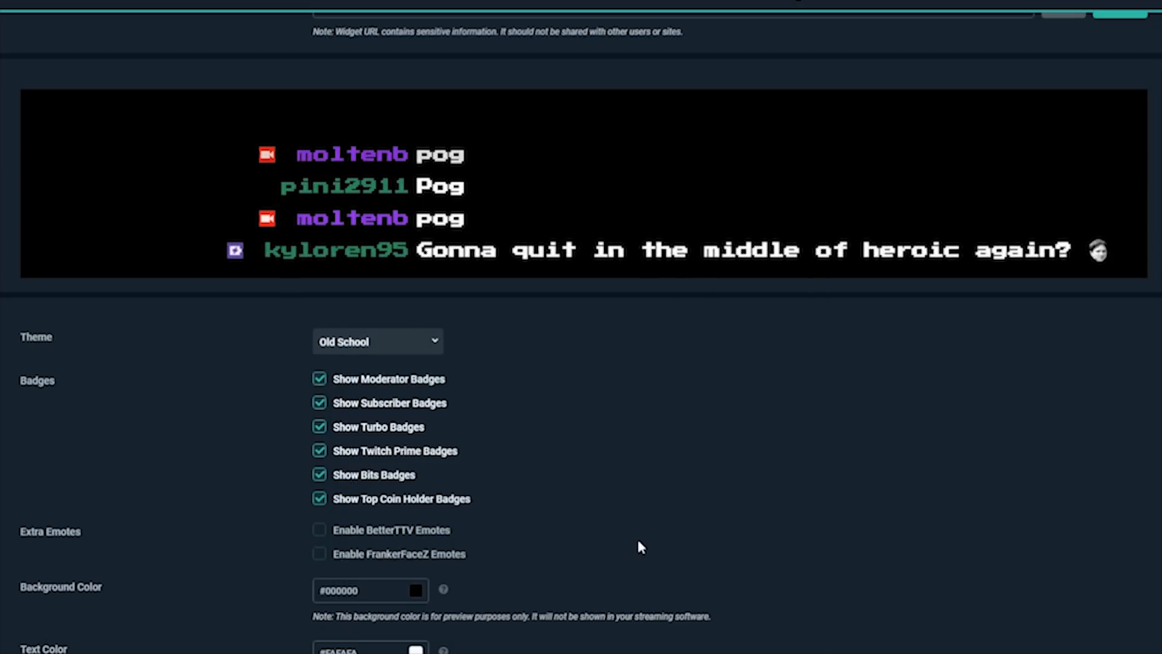
left_click(319, 456)
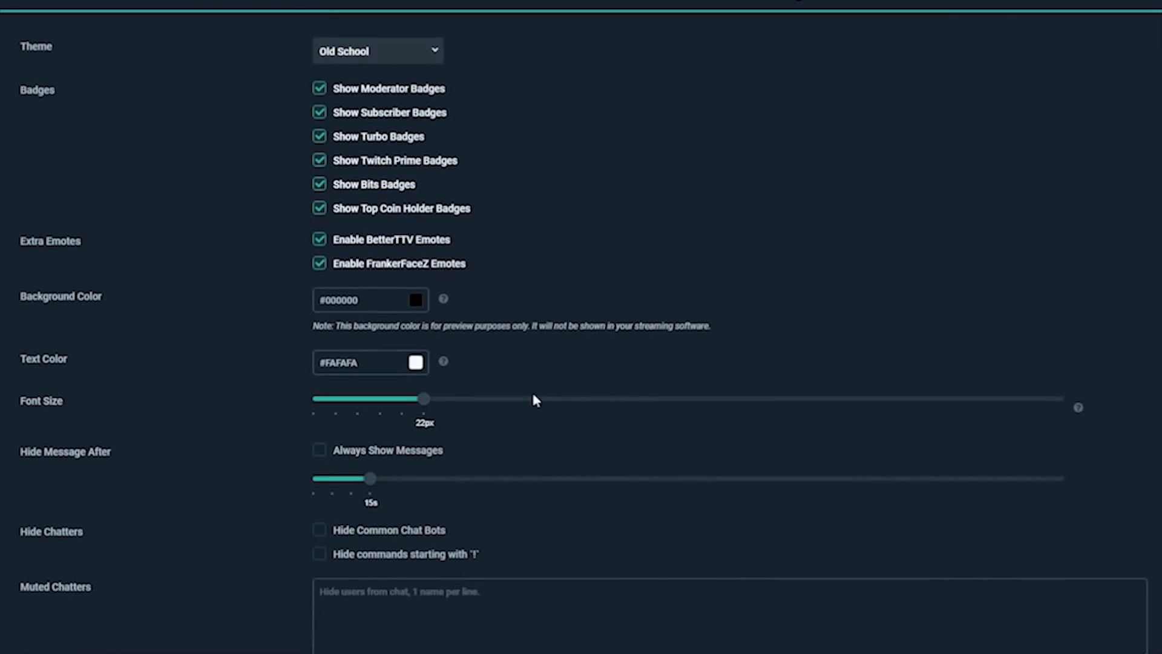
- Make the preview background red, font size 24px, and hide messages after 20 seconds
left_click(416, 300)
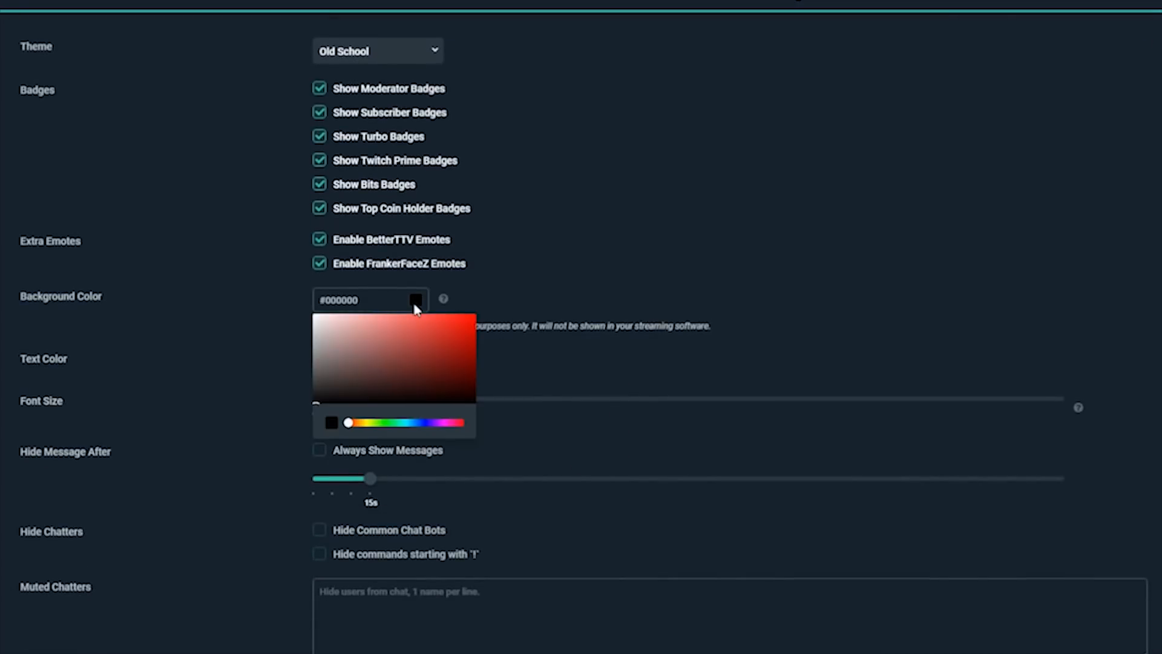
left_click(448, 334)
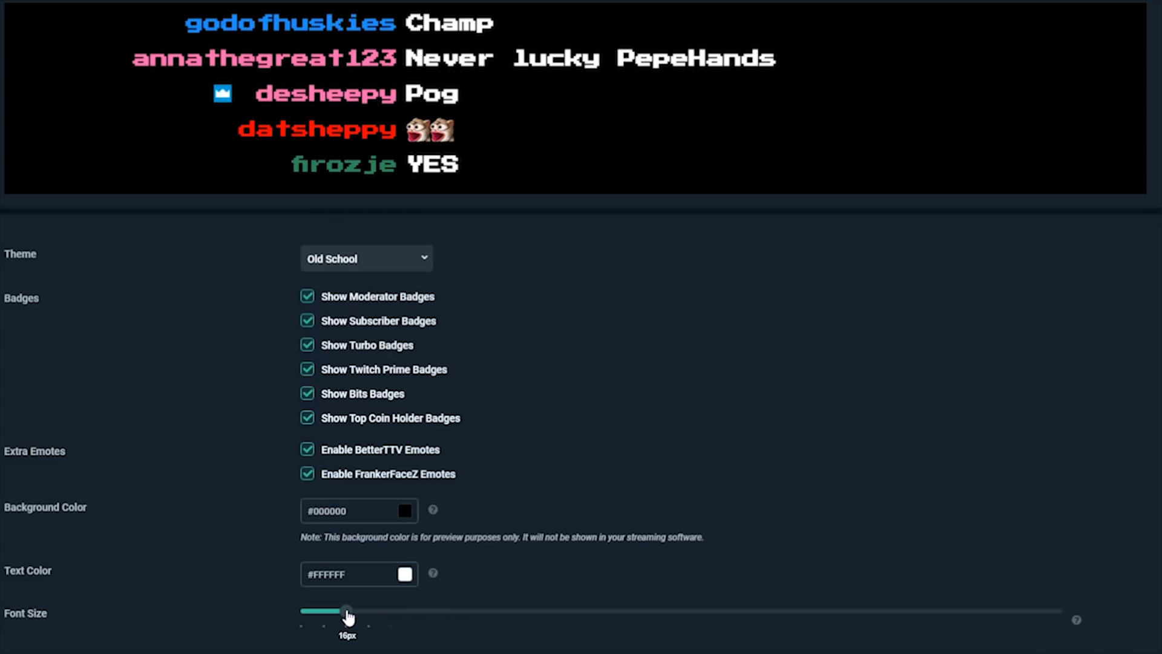
left_click_drag(347, 611, 413, 611)
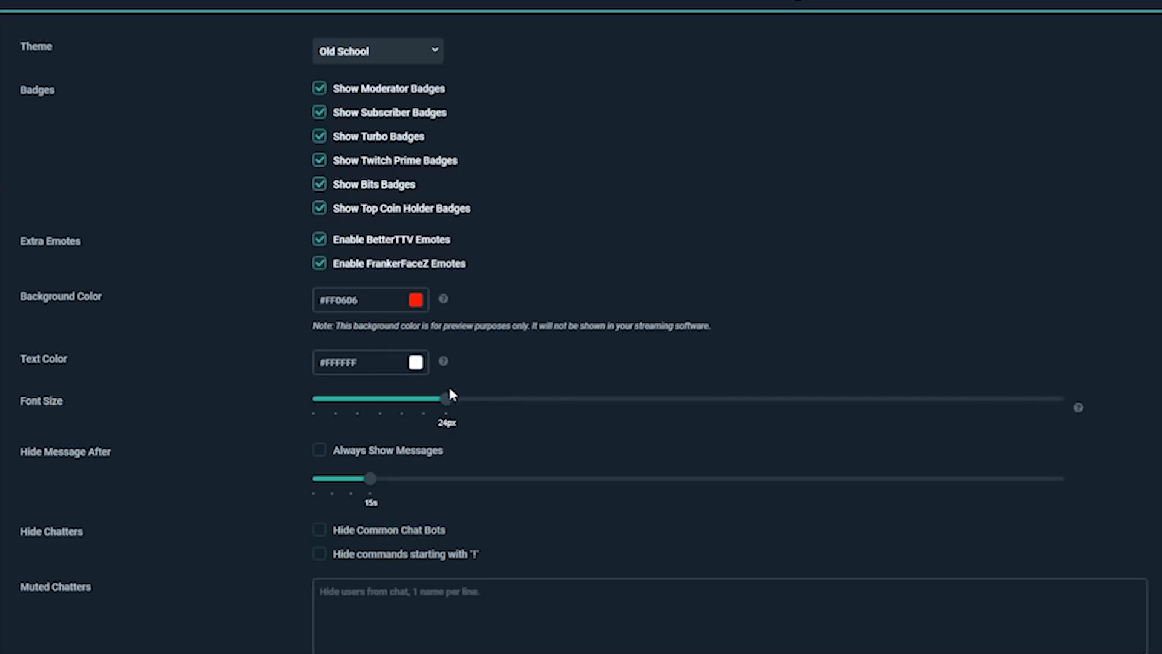
mouse_move(373, 492)
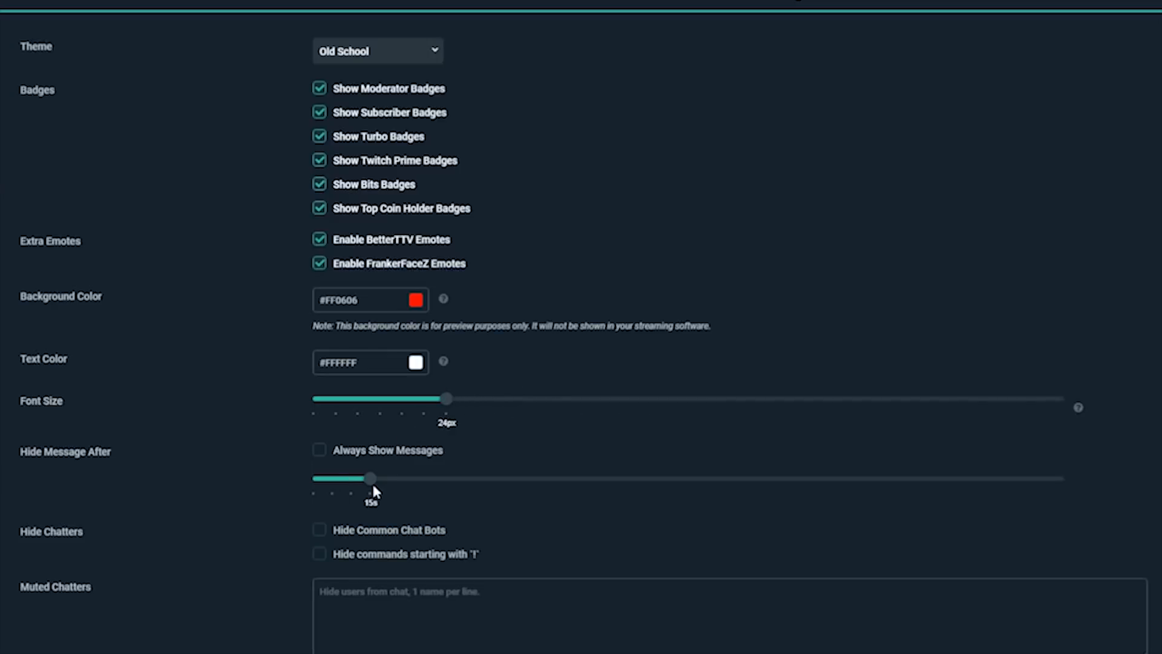
left_click_drag(370, 478, 426, 479)
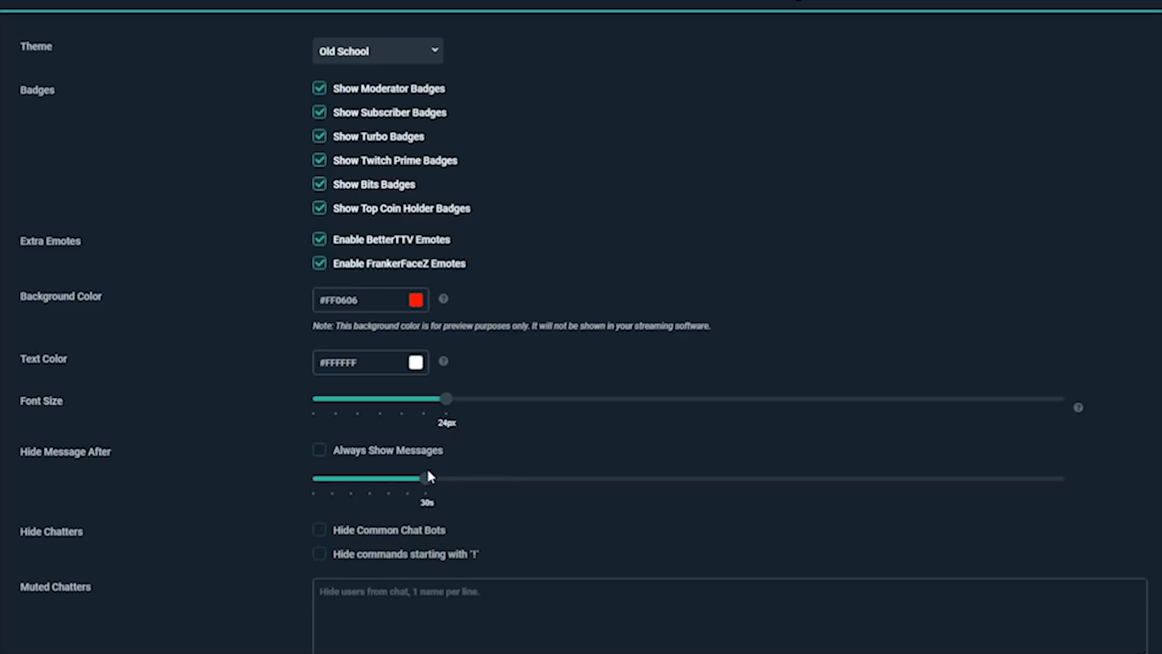
left_click_drag(429, 478, 385, 479)
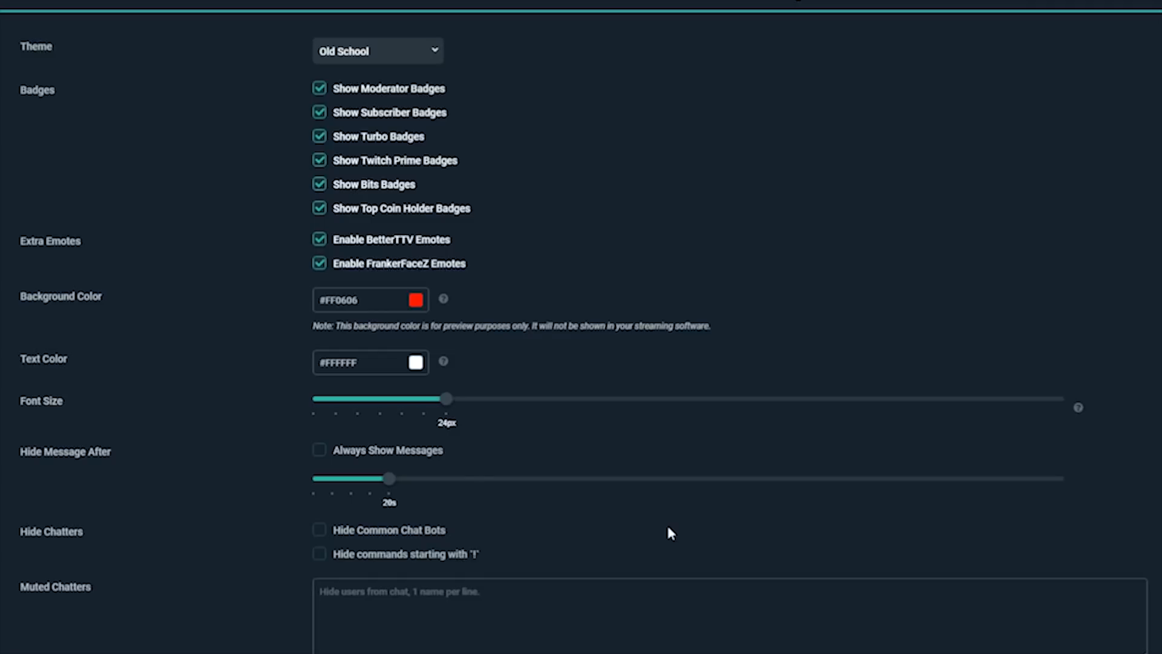
mouse_move(529, 477)
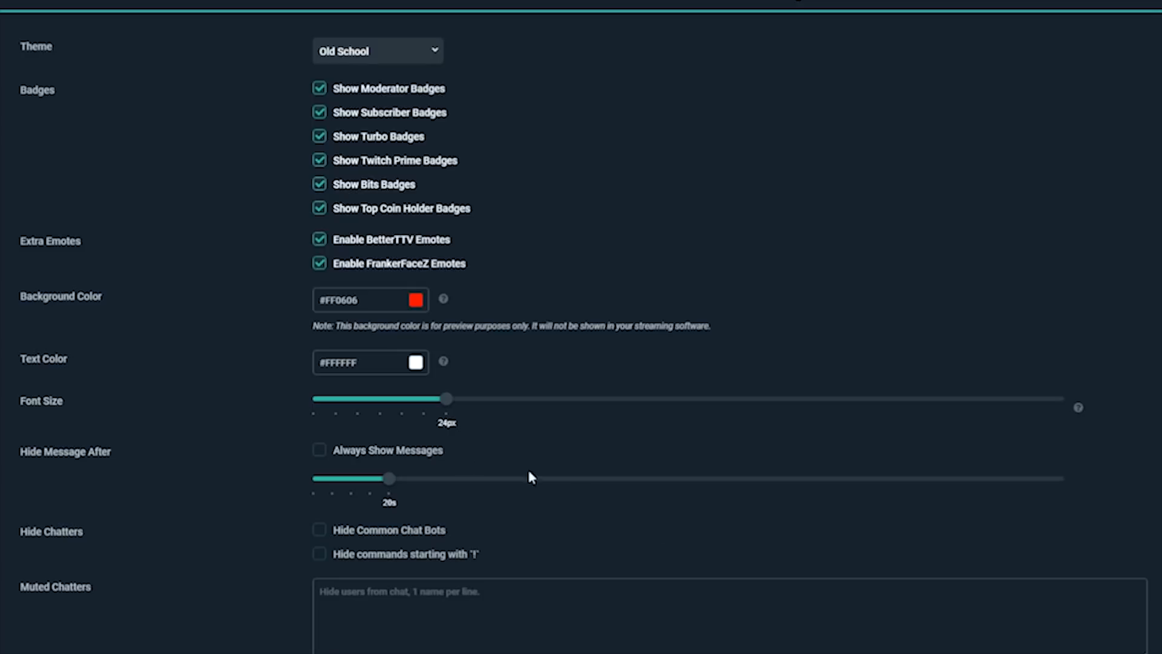
- Toggle Always Show Messages on and off, hide common chat bots, and type 'Rudev'
left_click(319, 449)
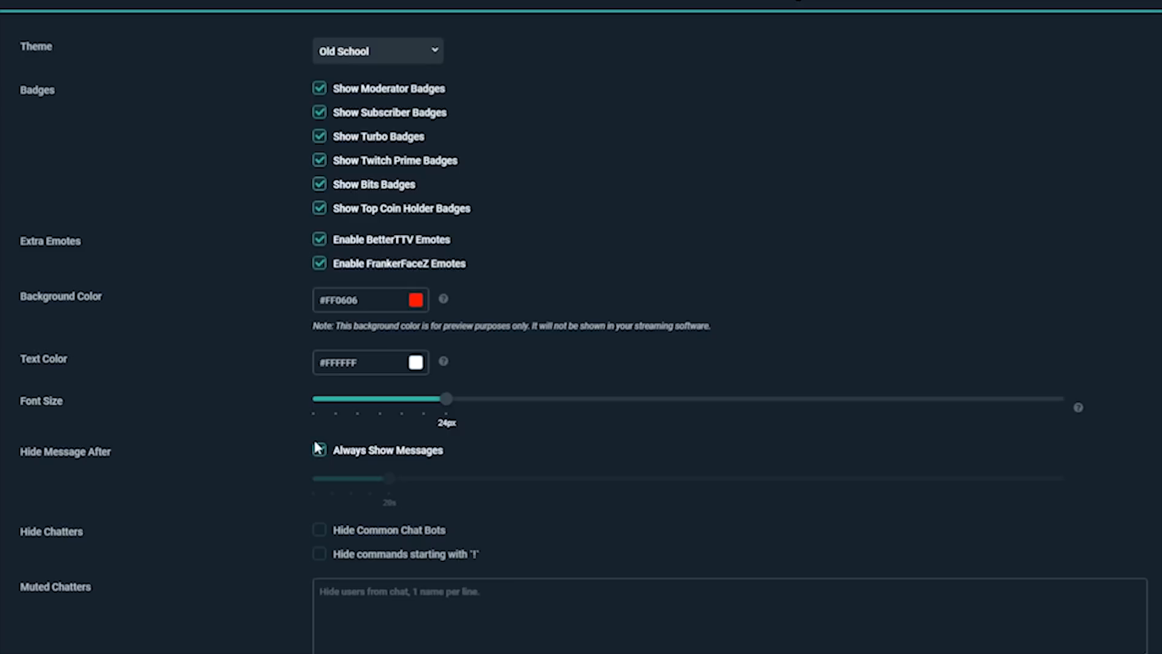
left_click(320, 450)
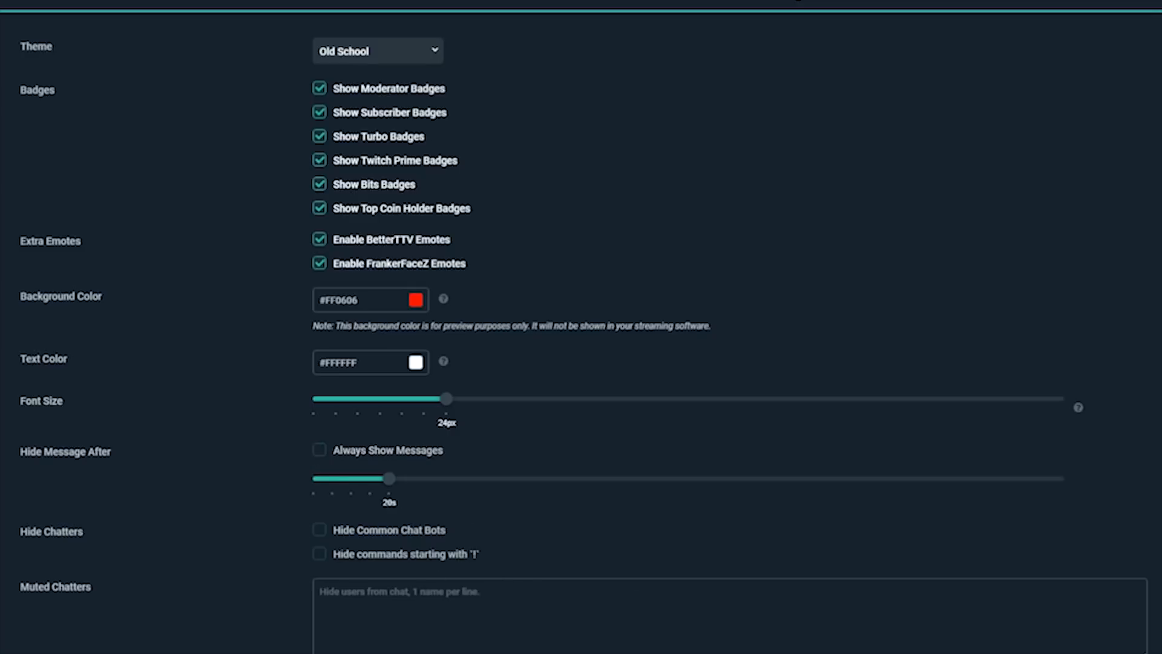
left_click(320, 529)
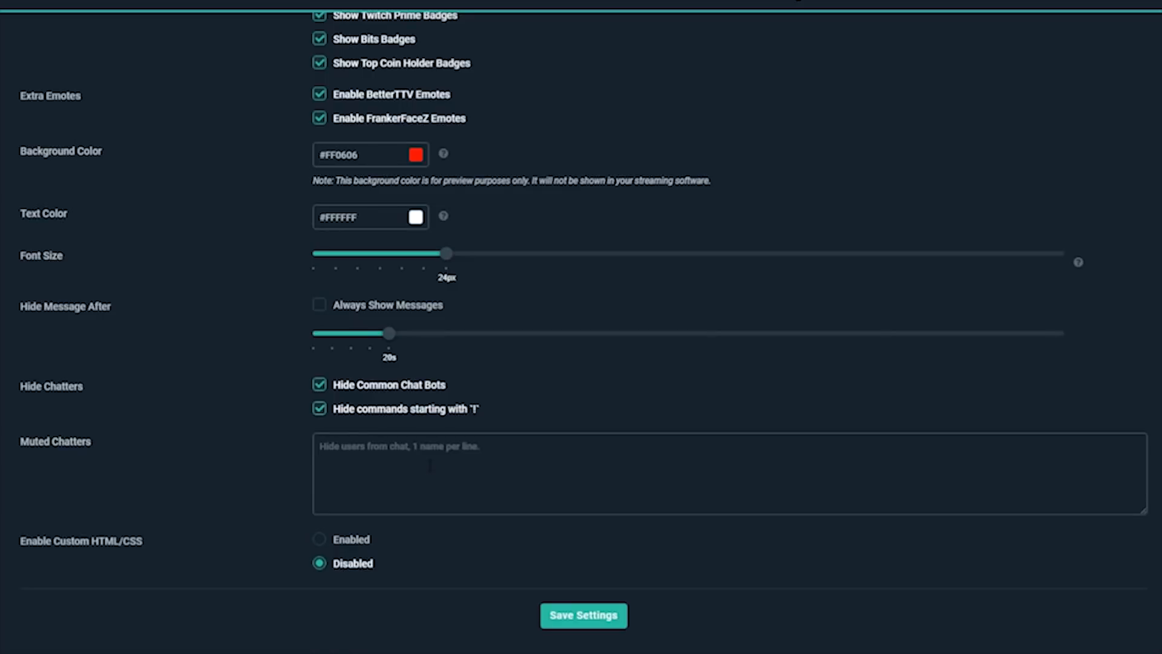
type("Rudev")
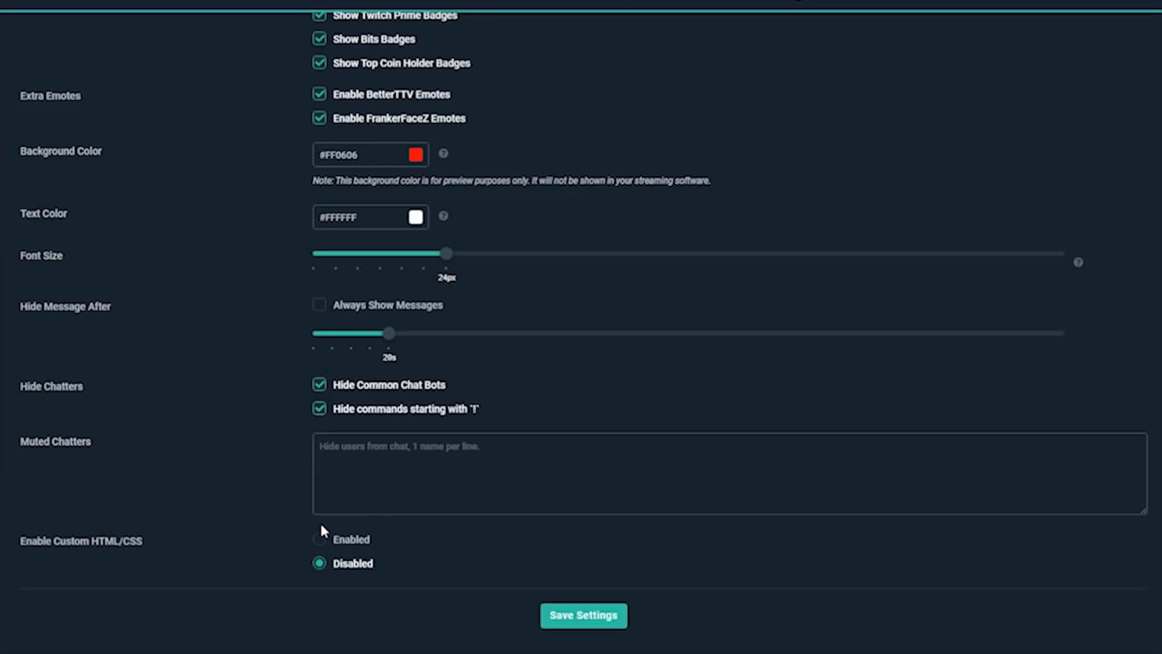
- Toggle custom HTML/CSS on and off, leaving it disabled, and save the settings
left_click(319, 539)
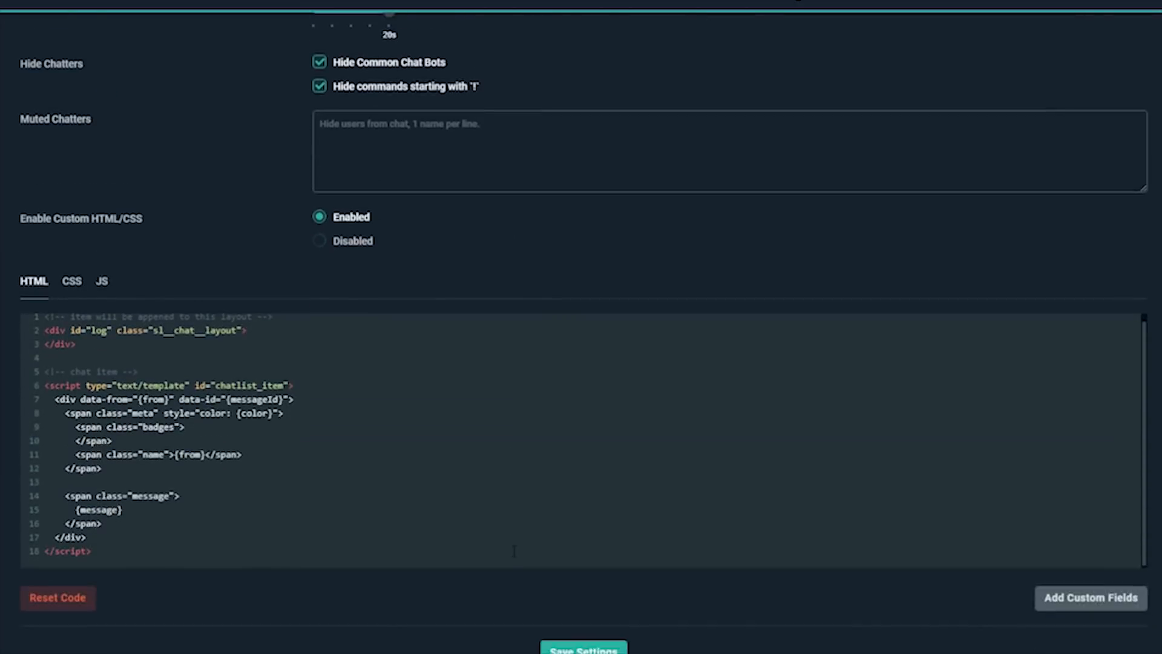
scroll("down", 3)
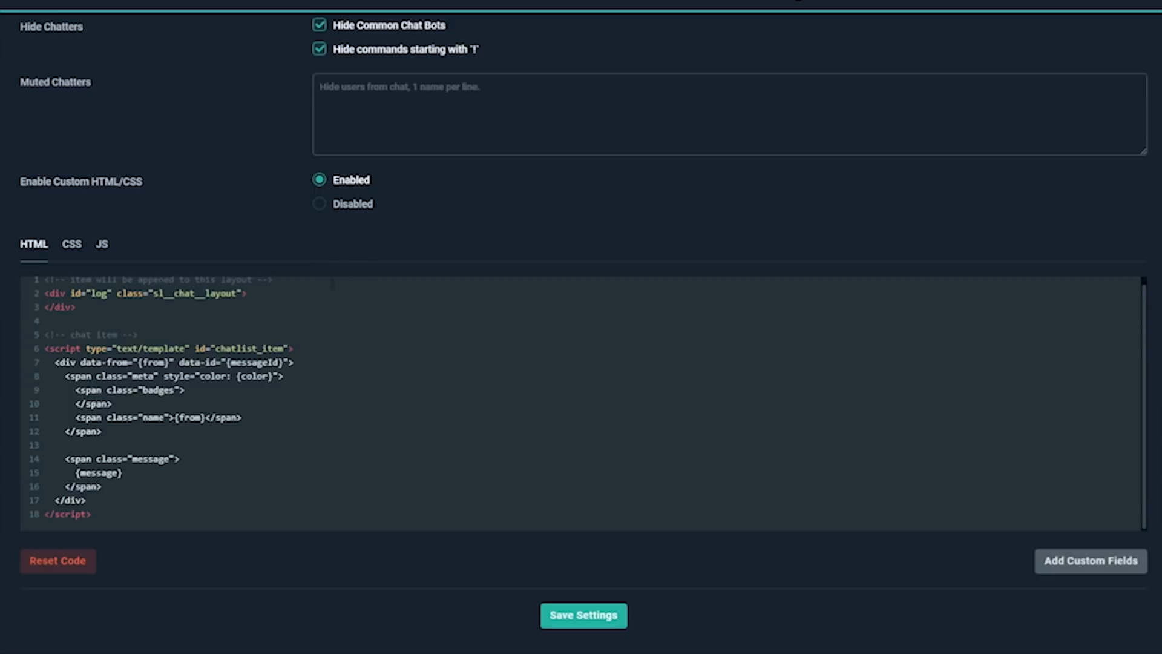
left_click(320, 204)
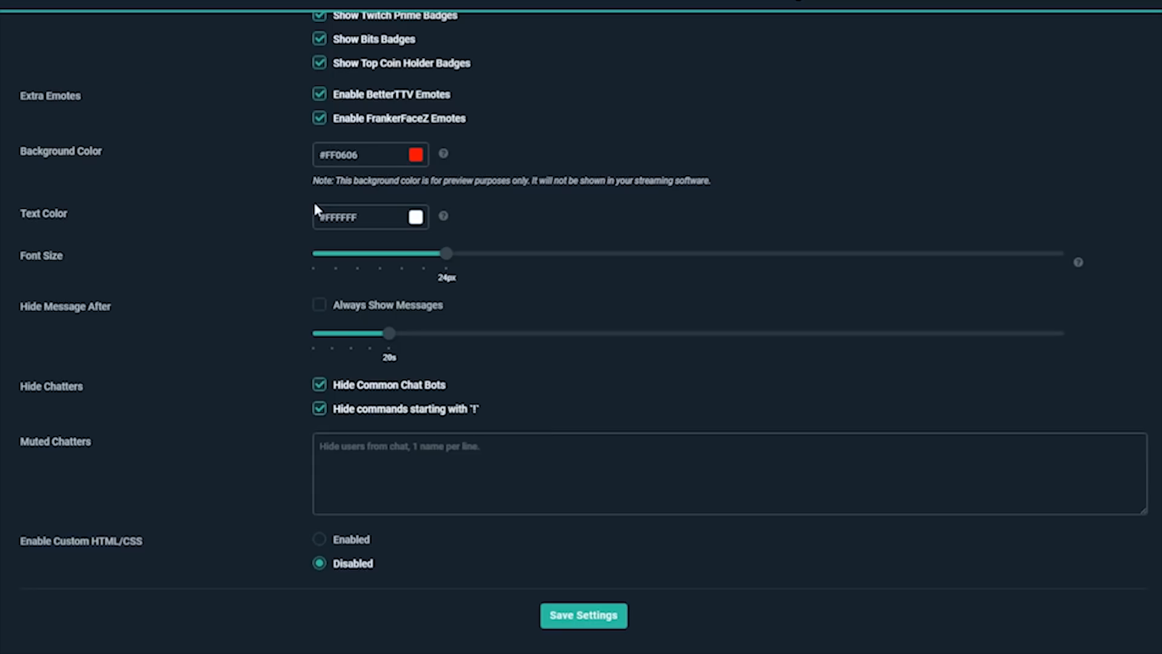
left_click(319, 538)
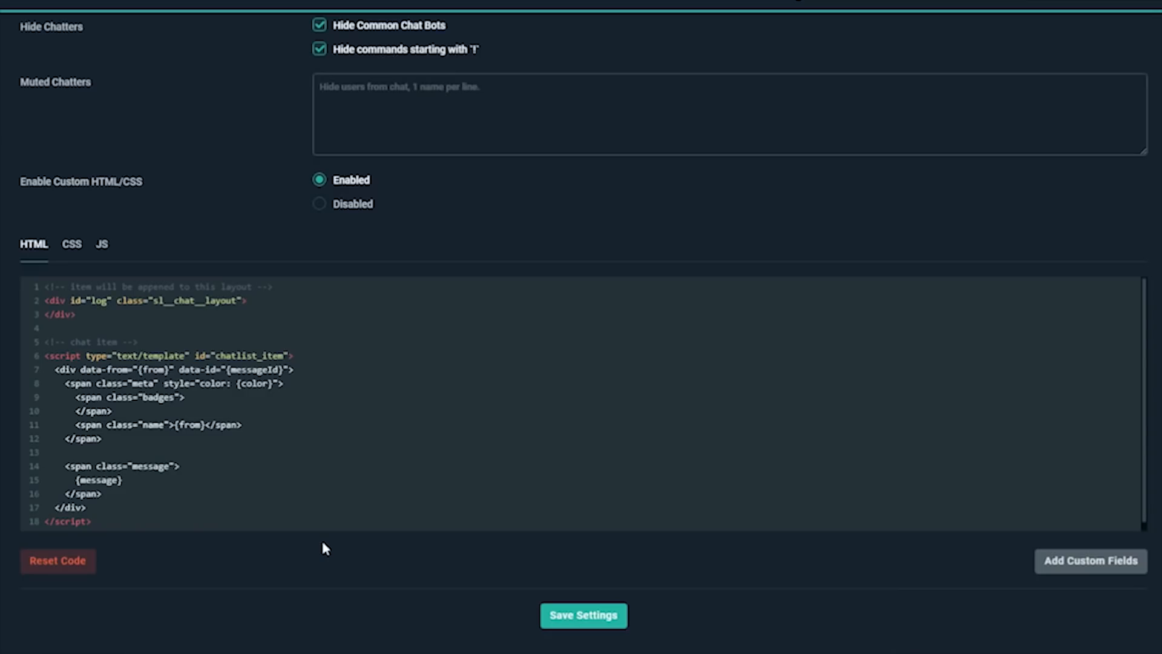
mouse_move(466, 598)
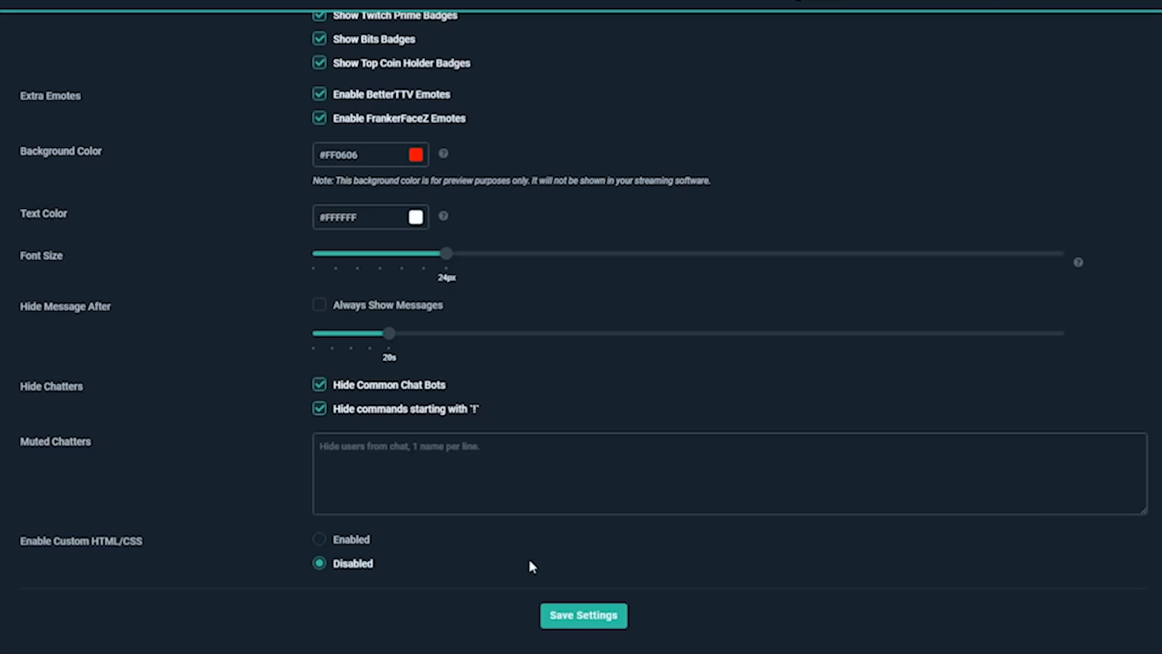
left_click(583, 616)
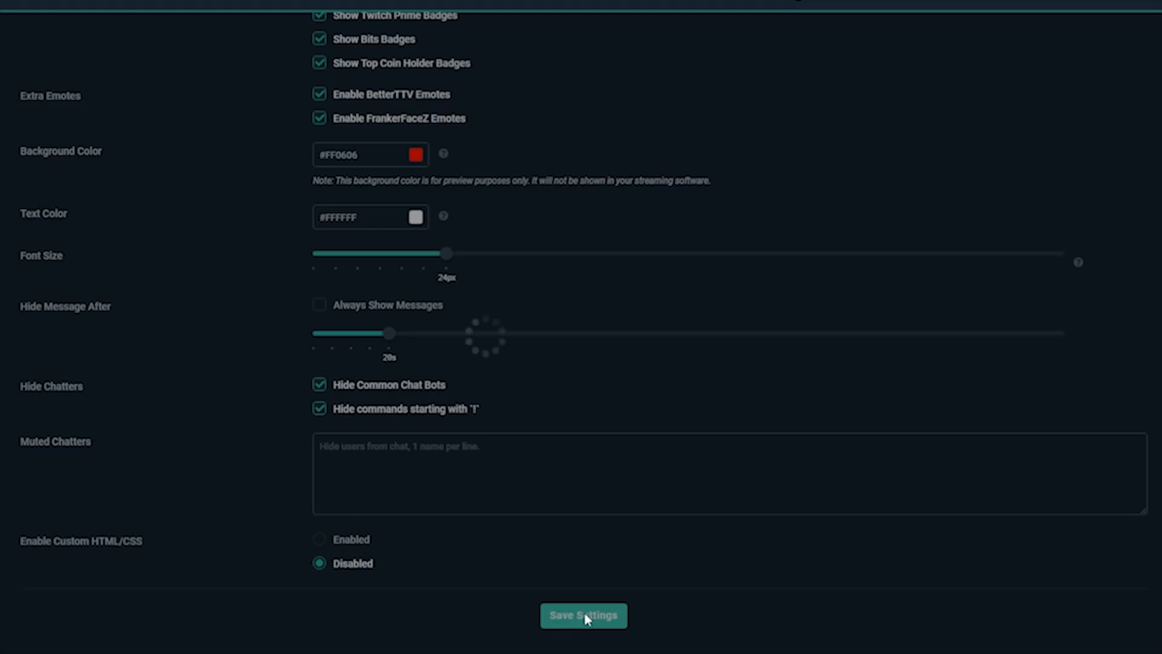
left_click(583, 615)
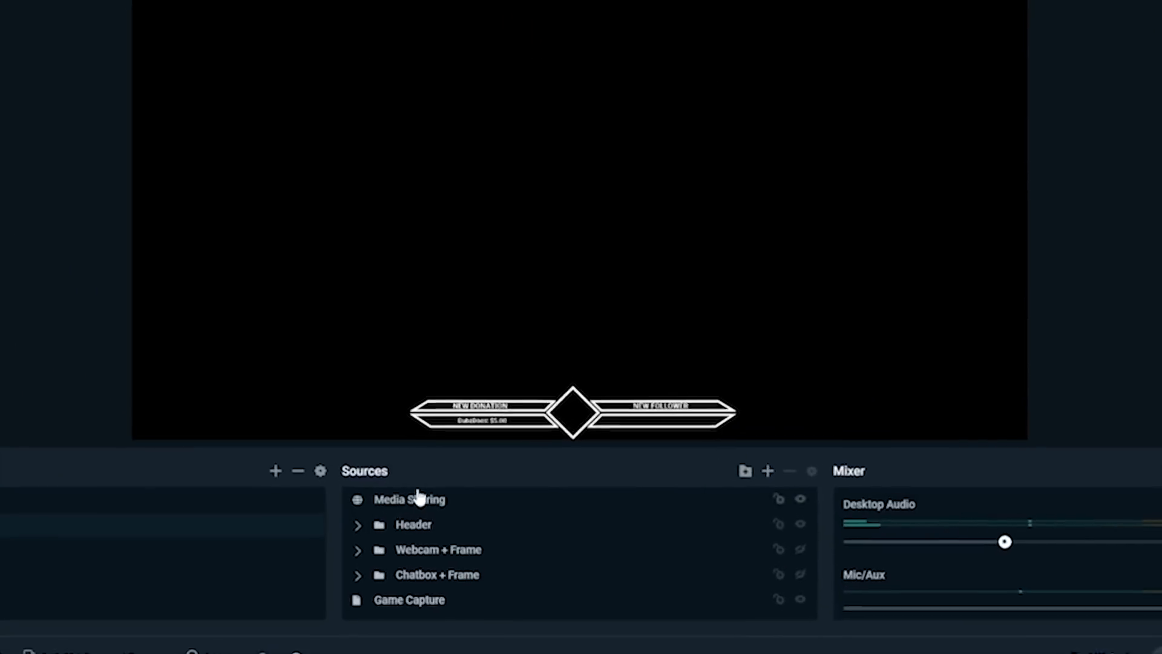
- Add a Chatbox widget source to the scene and copy the widget URL
left_click(768, 471)
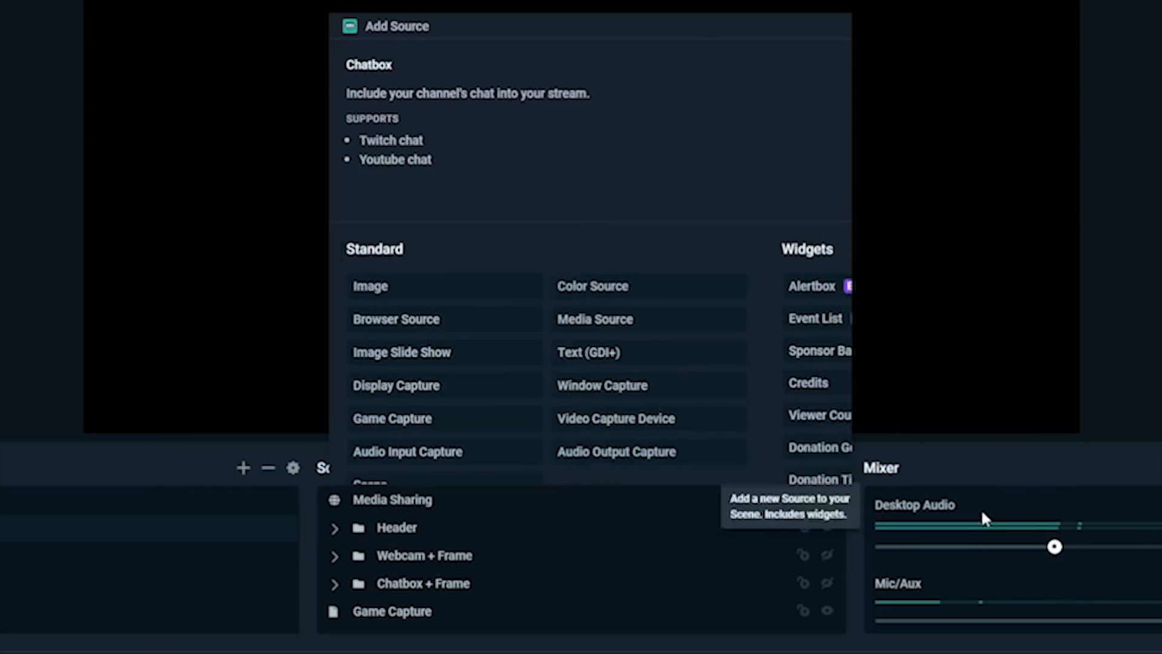
left_click(369, 64)
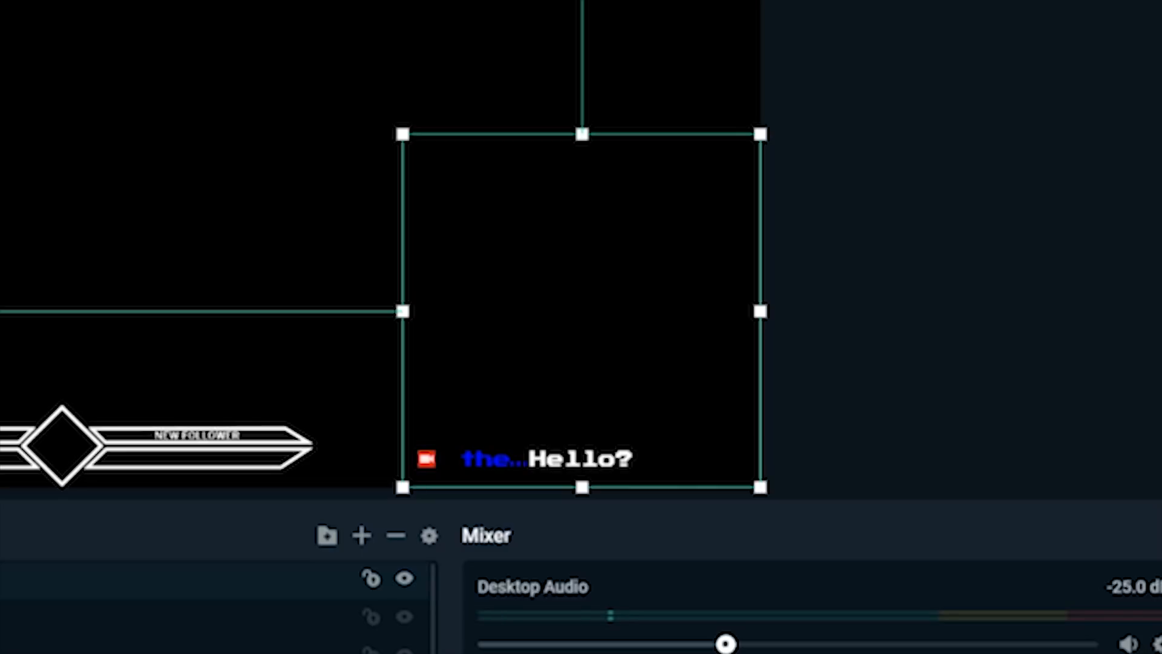
left_click(47, 481)
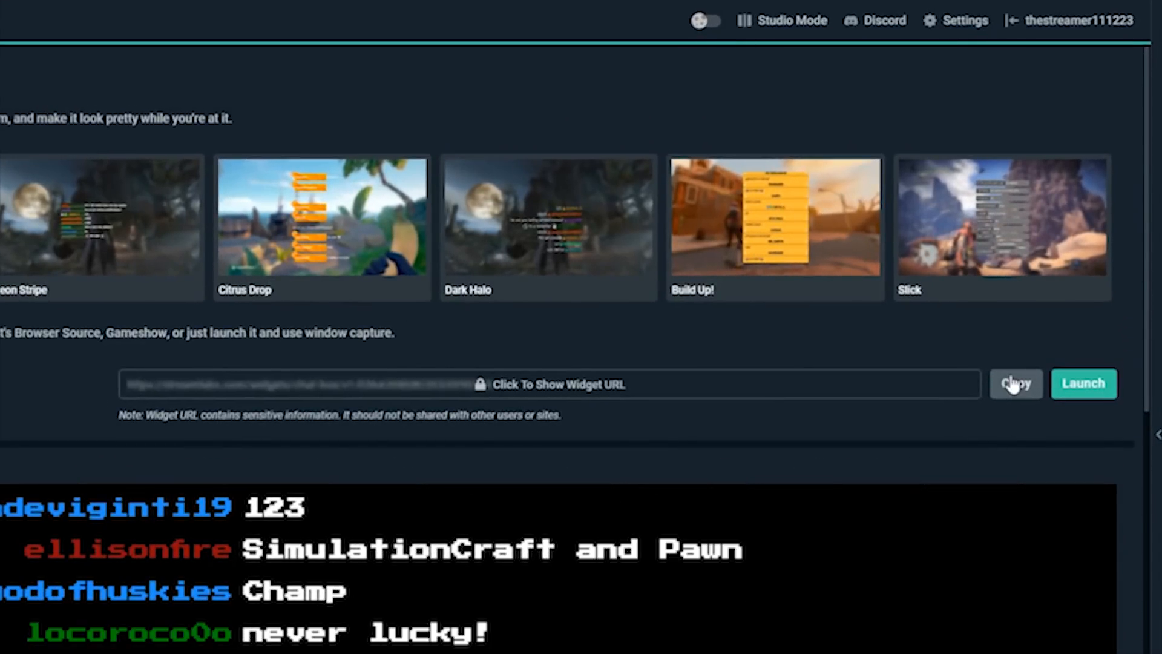
left_click(1017, 384)
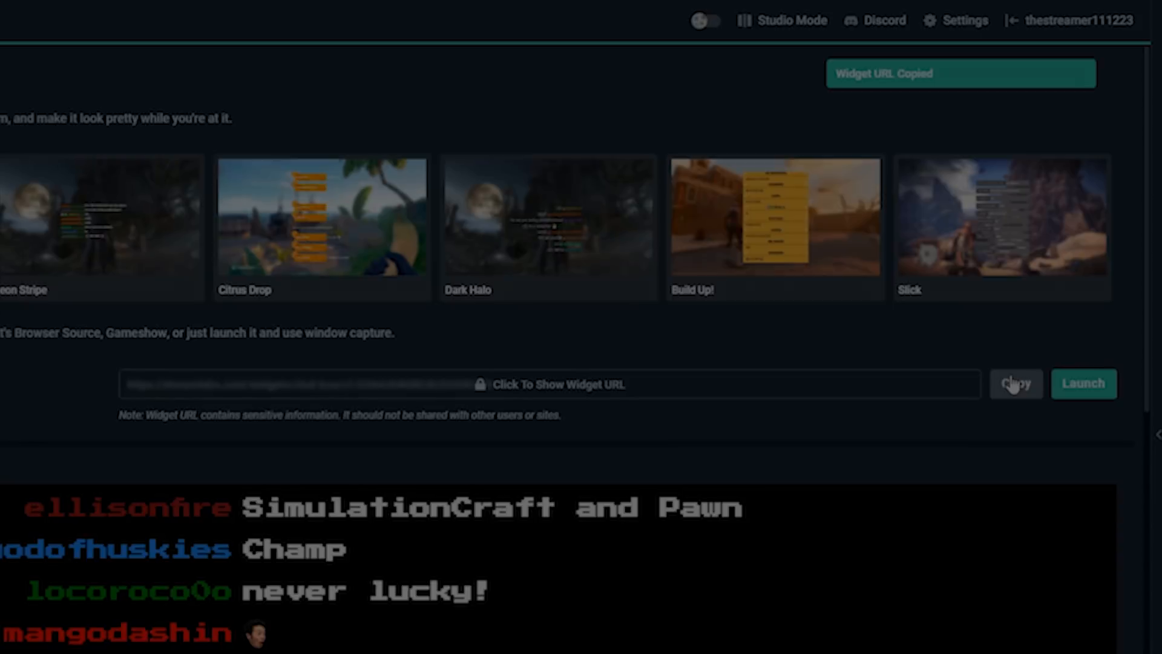